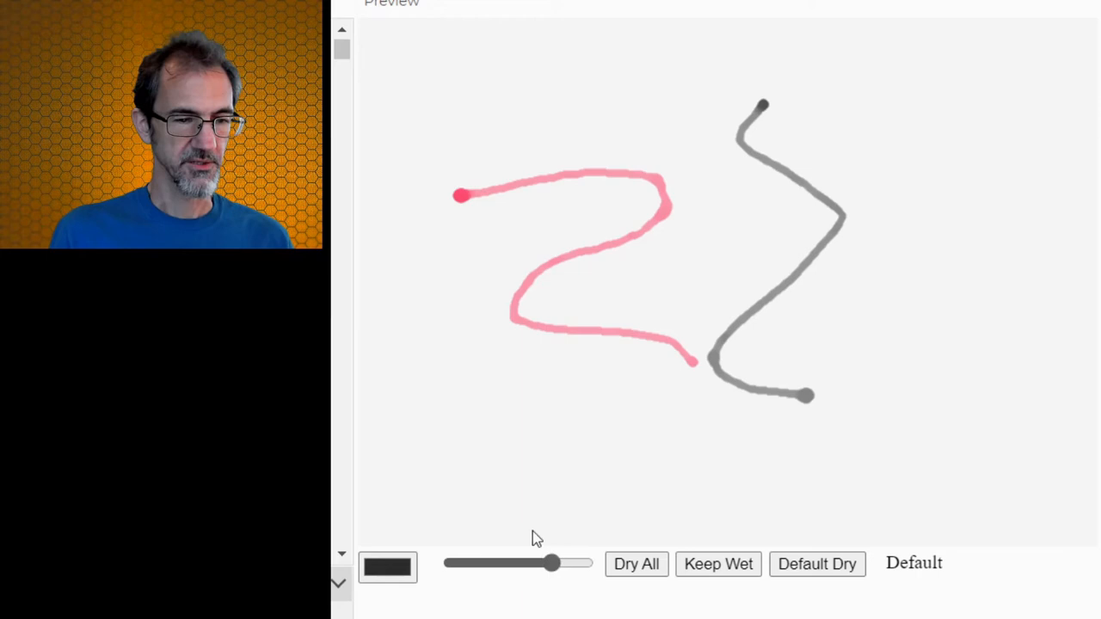
# Paint a dark grey stroke below the pink line and keep the strokes wet.
pyautogui.moveTo(434, 261); pyautogui.dragTo(719, 447)
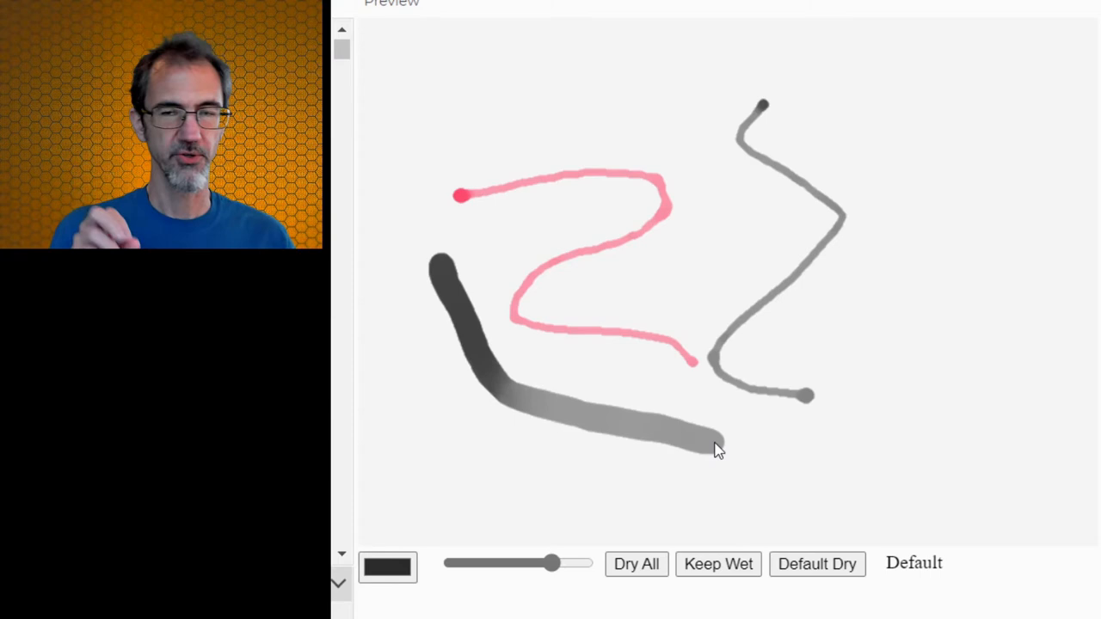
pyautogui.click(815, 564)
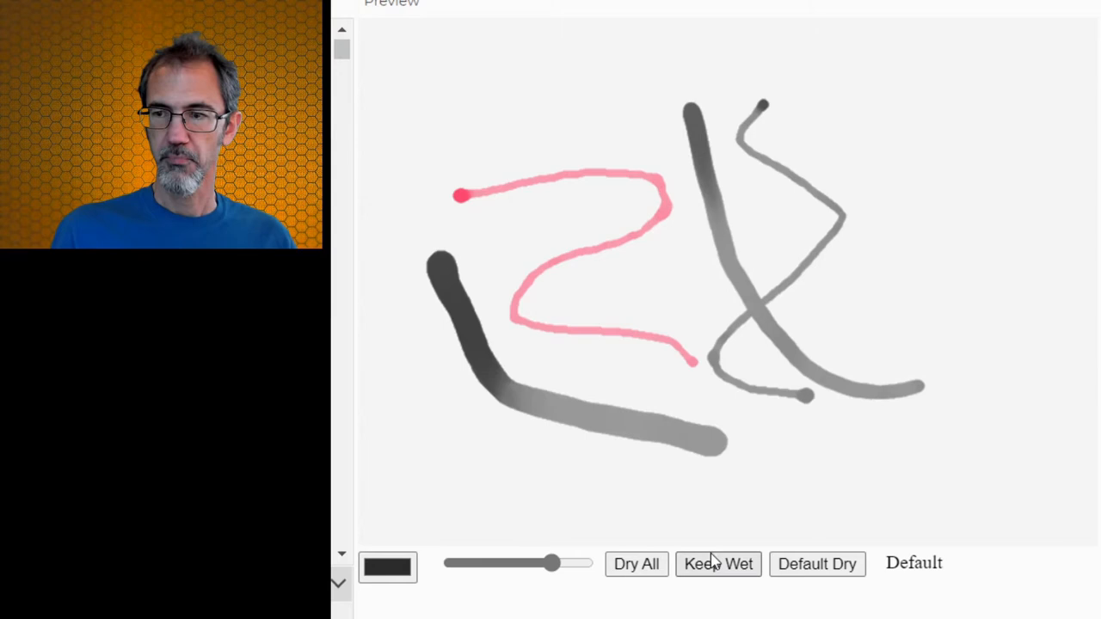
pyautogui.click(719, 565)
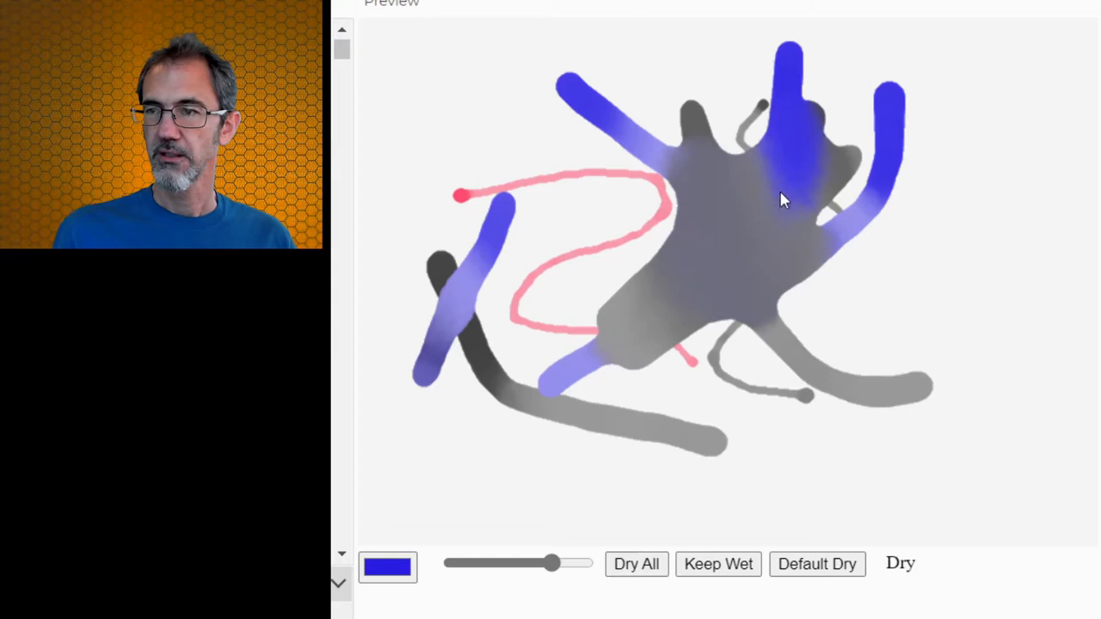
pyautogui.moveTo(915, 243)
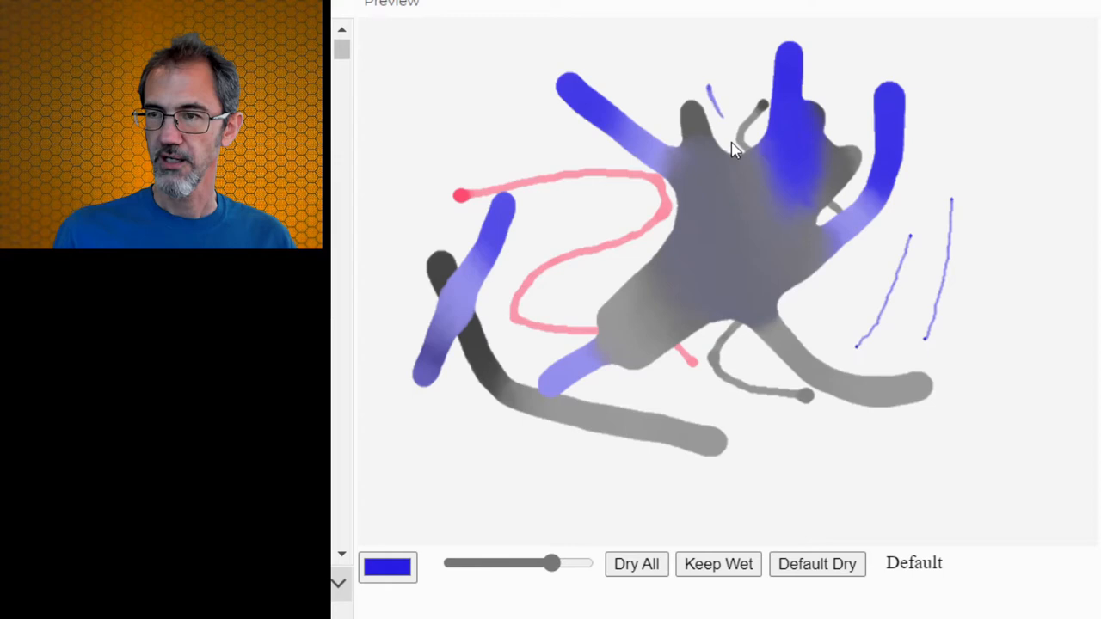
# Paint a thin dry blue stroke near the top right of the canvas.
pyautogui.moveTo(705, 86); pyautogui.dragTo(766, 313)
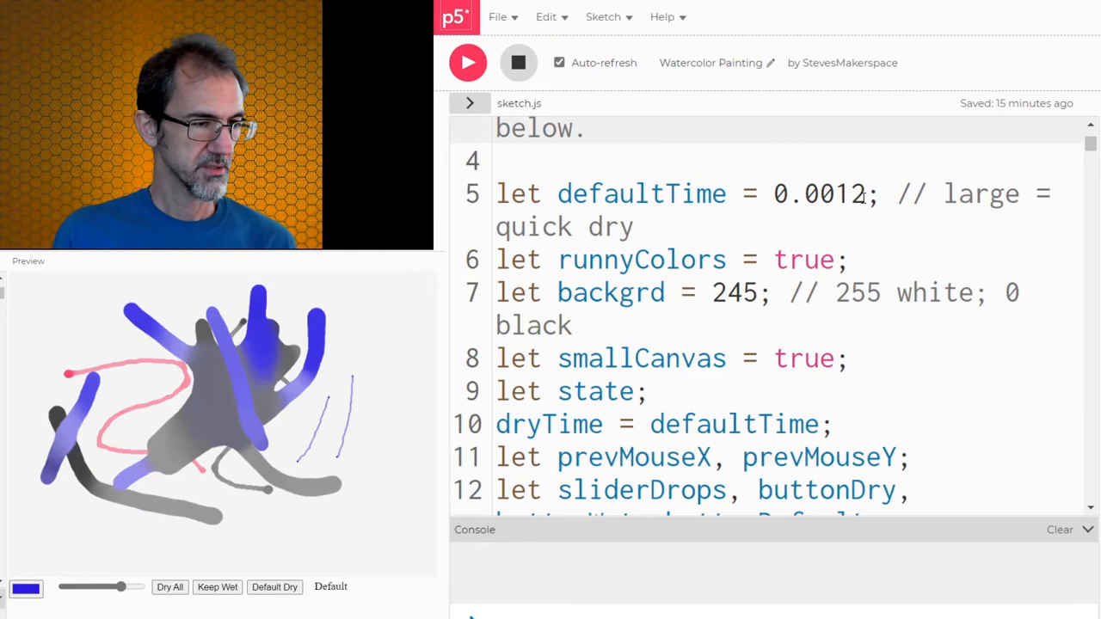
# Set runnyColors to false in sketch.js so the preview restarts on a fresh canvas.
pyautogui.write('false')
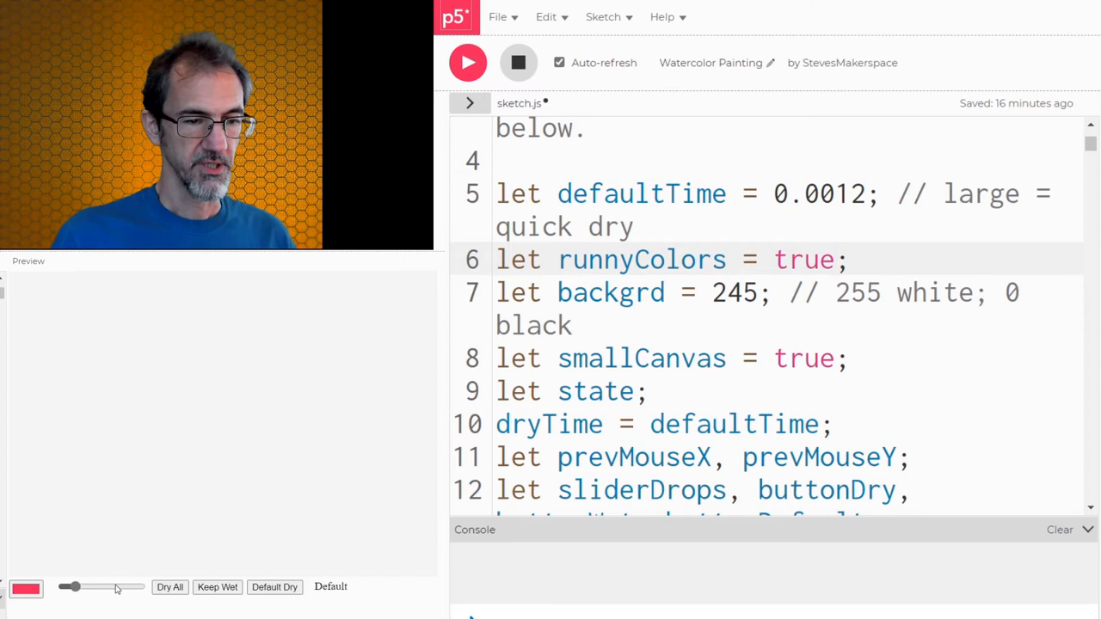
pyautogui.click(24, 588)
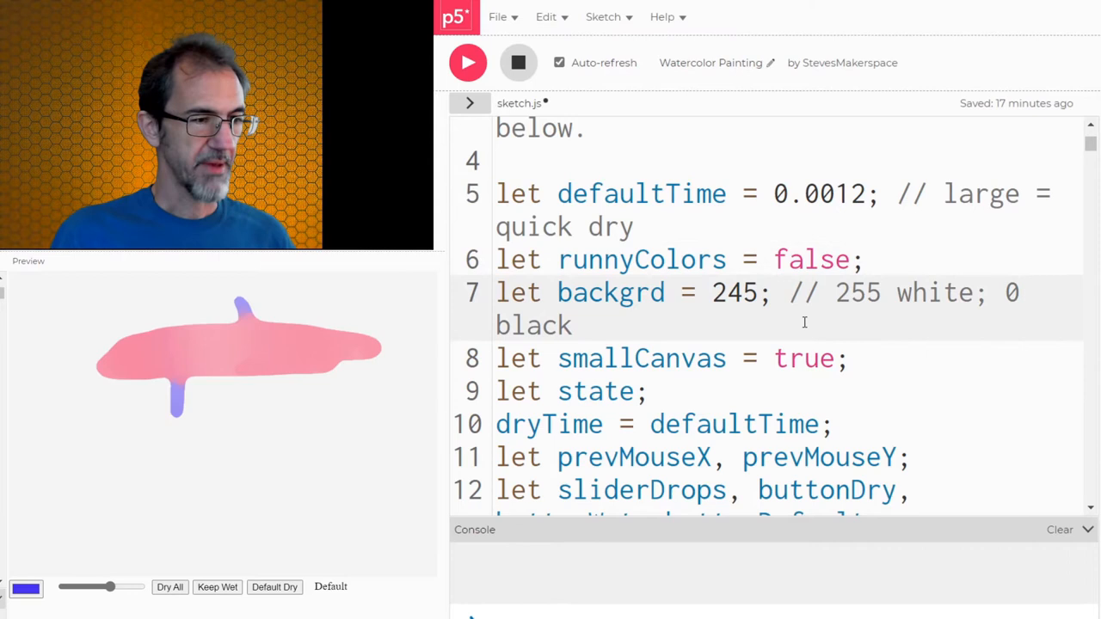
# Set the backgrd value to 0 so the canvas background turns black.
pyautogui.write('255')
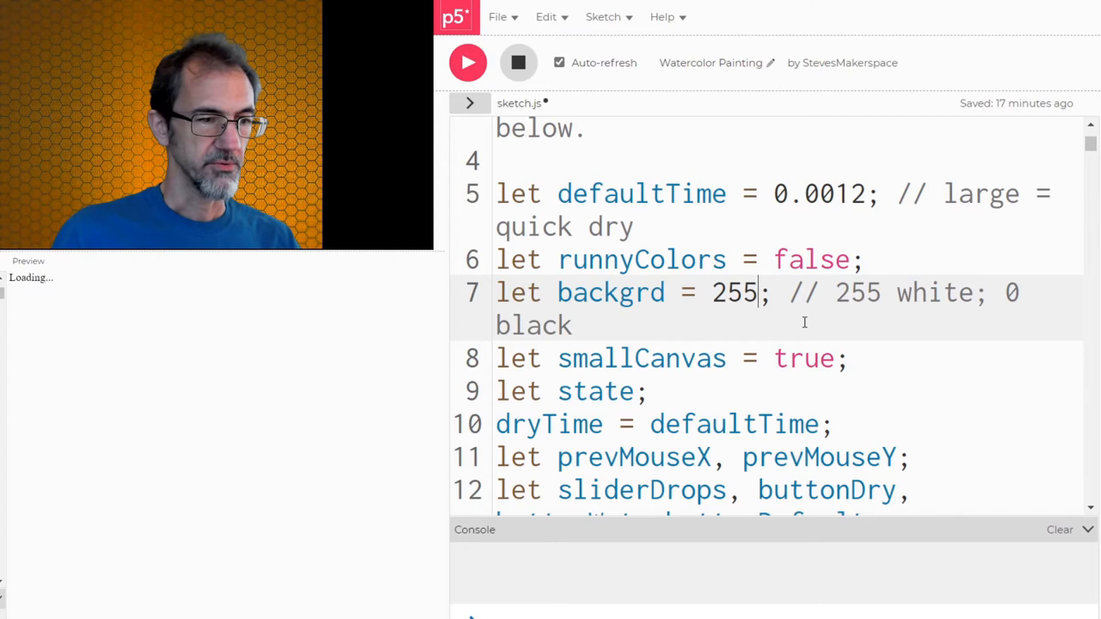
pyautogui.write('0')
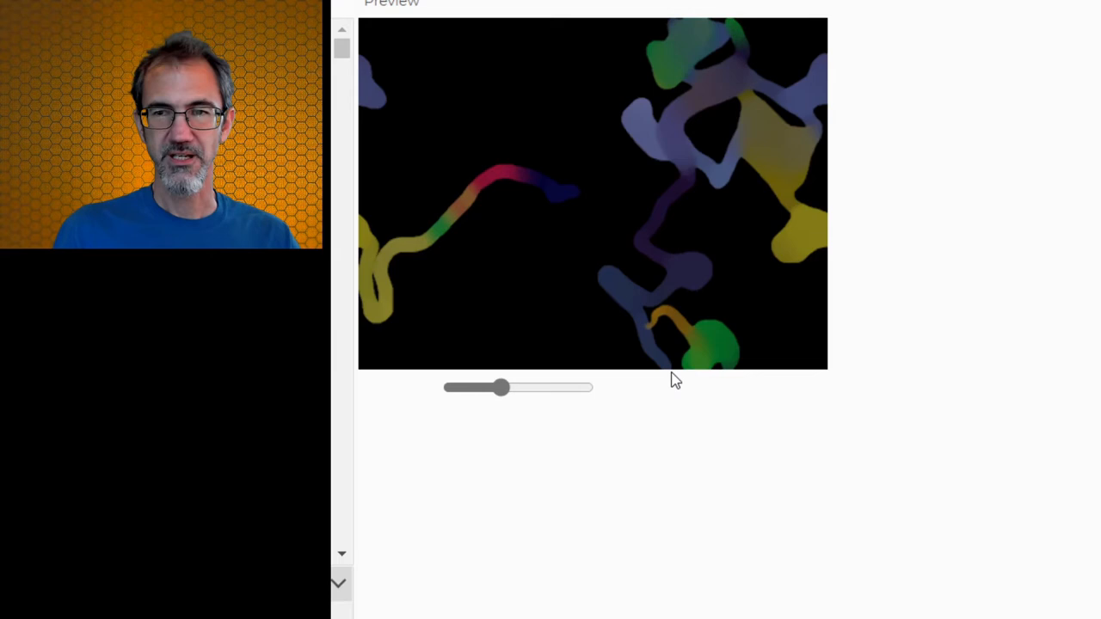
# Nudge the slider under the canvas while the self-painting sketch draws noise-driven paths.
pyautogui.moveTo(503, 389); pyautogui.dragTo(542, 389)
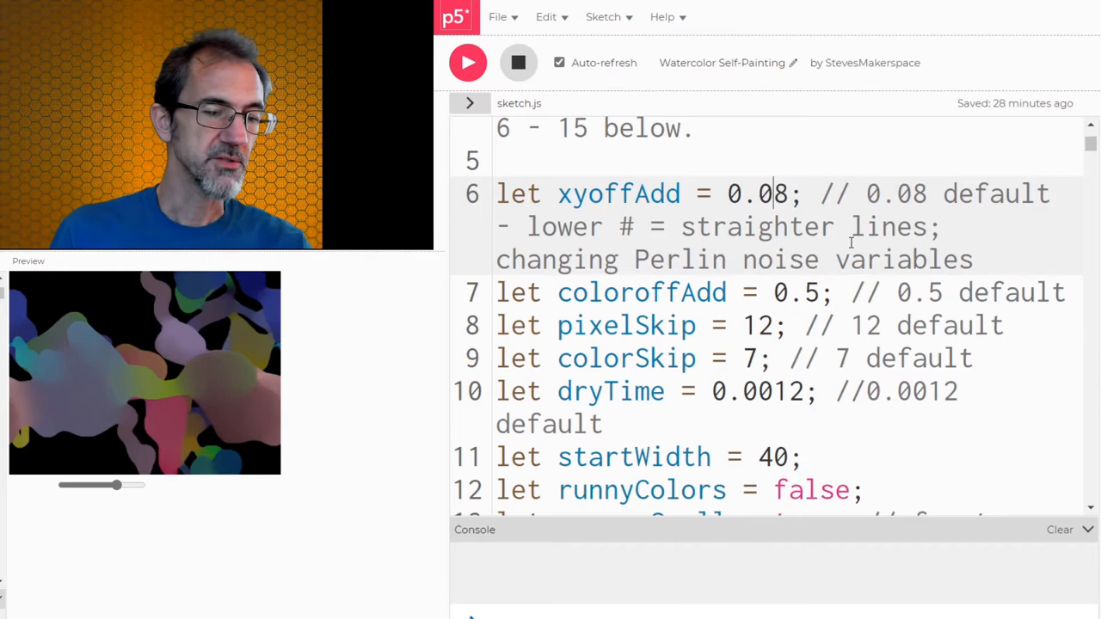
# Edit the xyoffAdd Perlin noise value on line 6 of the Self-Painting sketch.
pyautogui.press('Backspace')
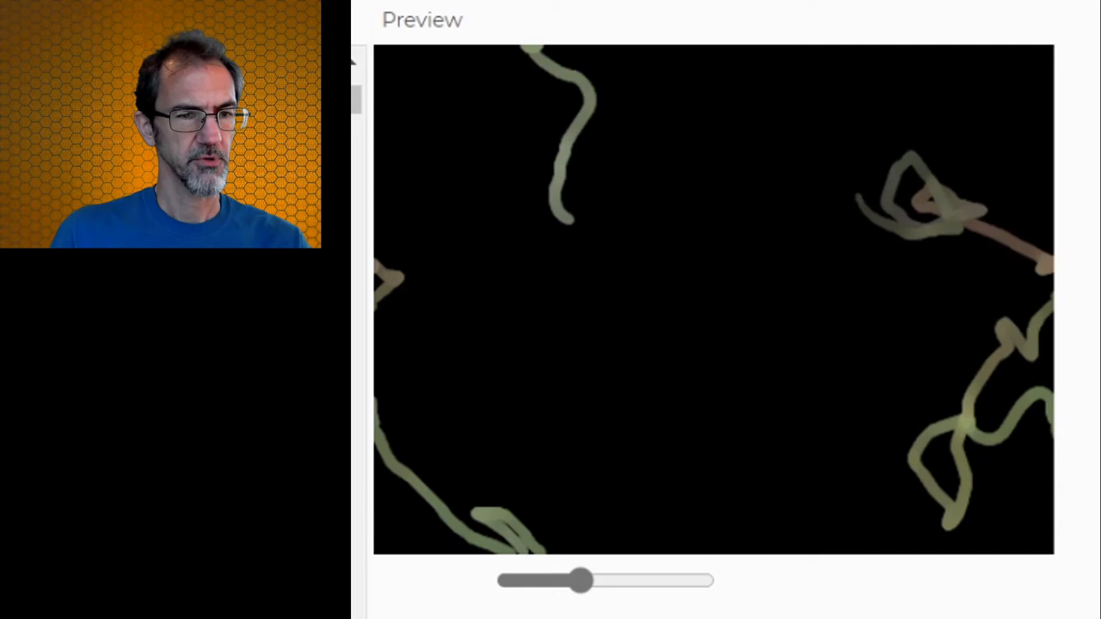
# Move the slider right and let the sketch fill the canvas with broad colourful blobs.
pyautogui.moveTo(581, 582); pyautogui.dragTo(684, 581)
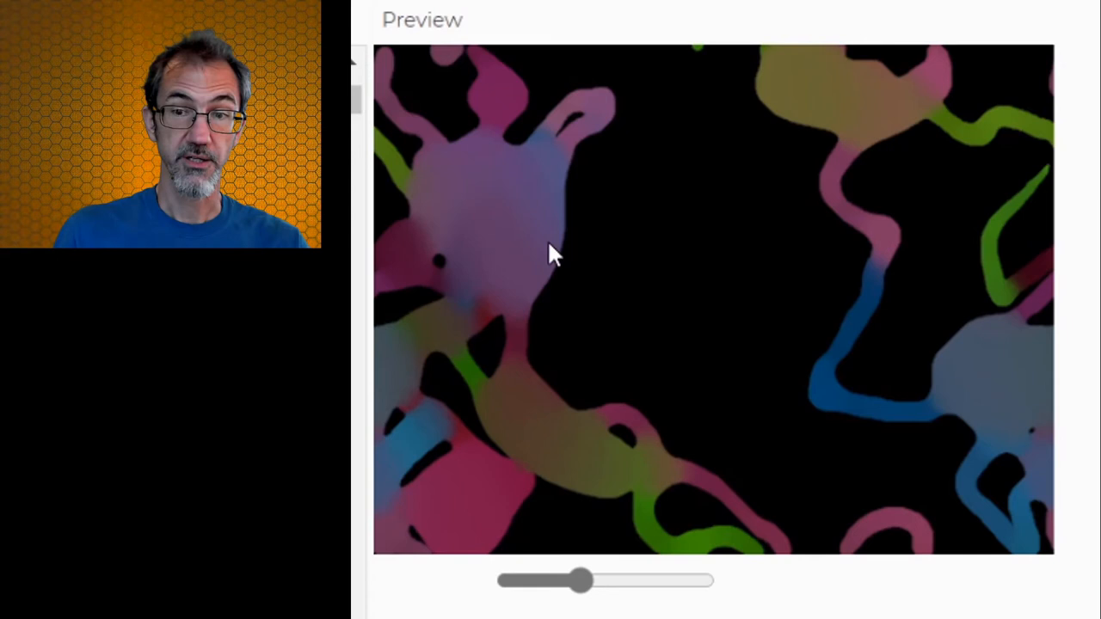
pyautogui.scroll(-3)
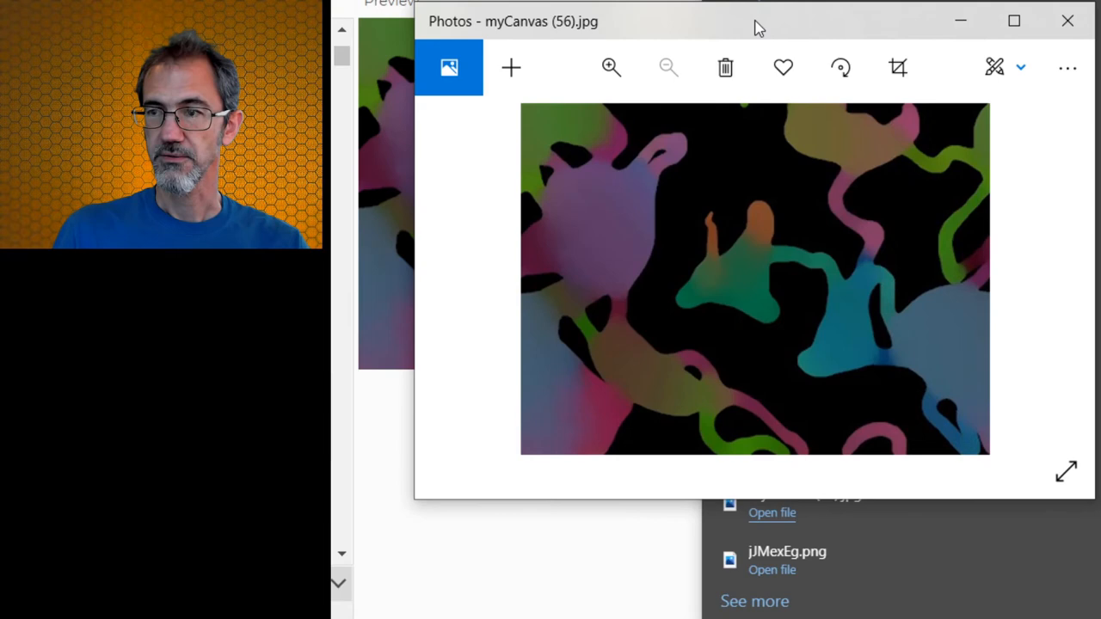
# Close the Photos window showing myCanvas (56).jpg.
pyautogui.click(1066, 20)
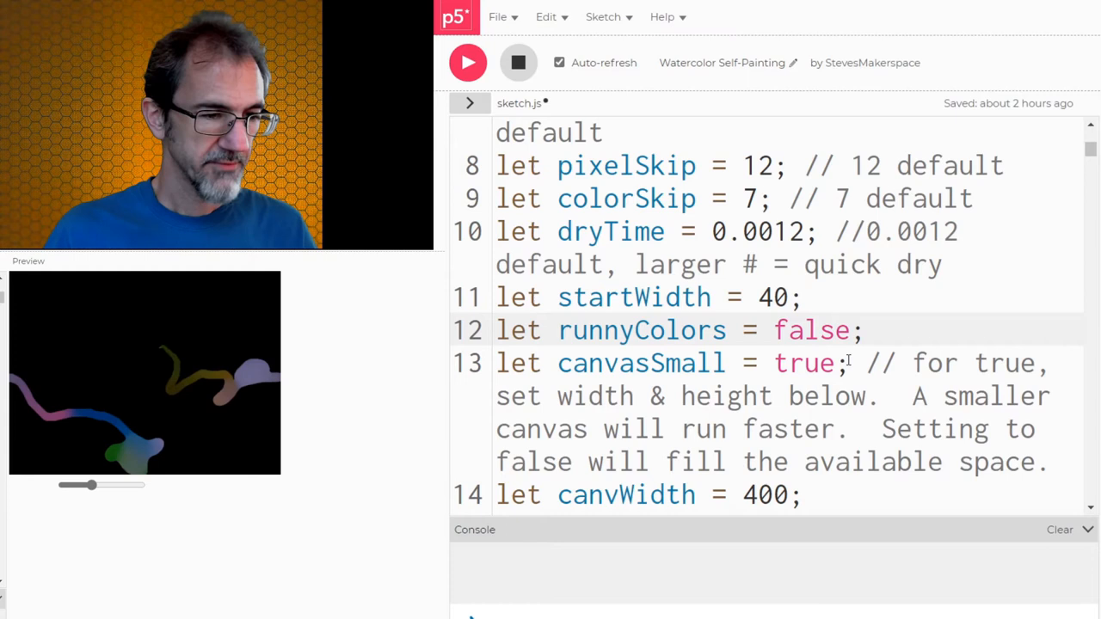
pyautogui.scroll(-3)
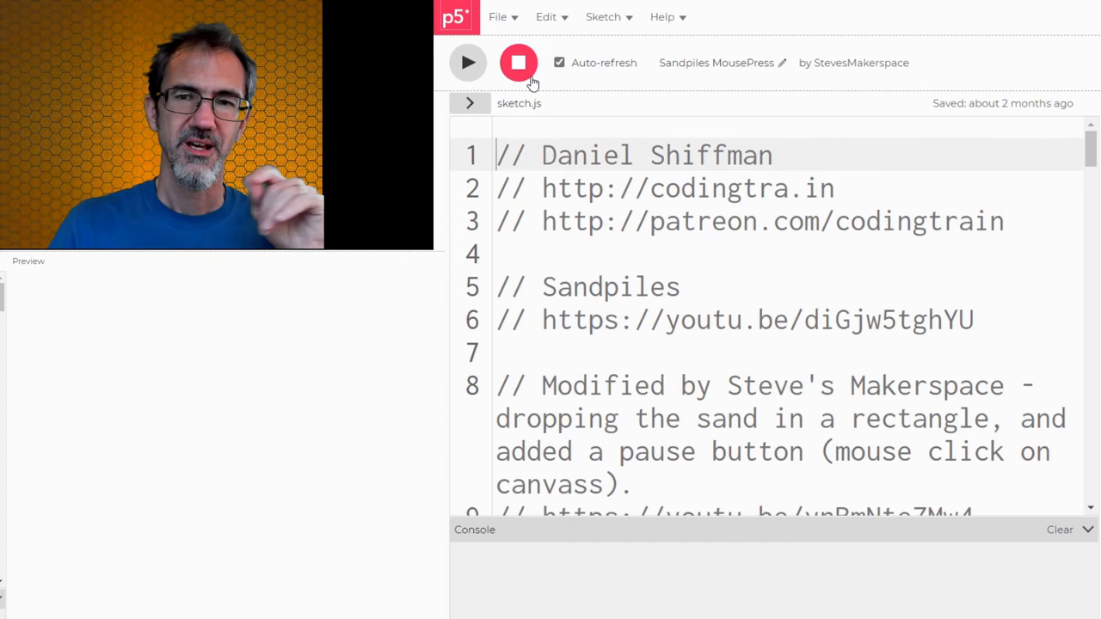
# Stop the running Sandpiles MousePress sketch from the editor toolbar.
pyautogui.click(468, 62)
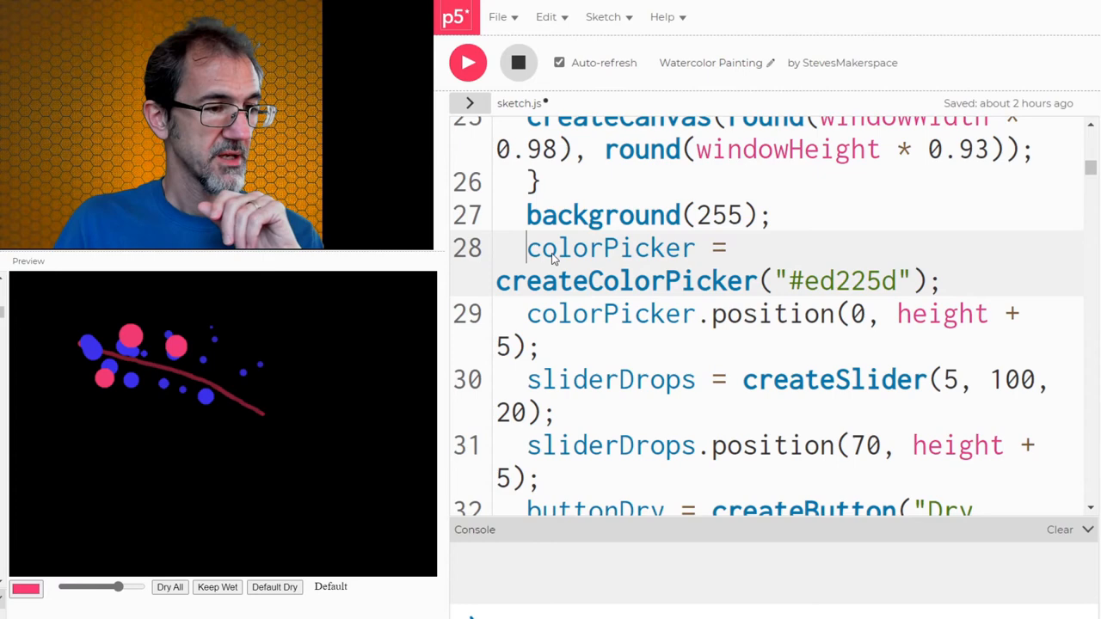
pyautogui.scroll(-3)
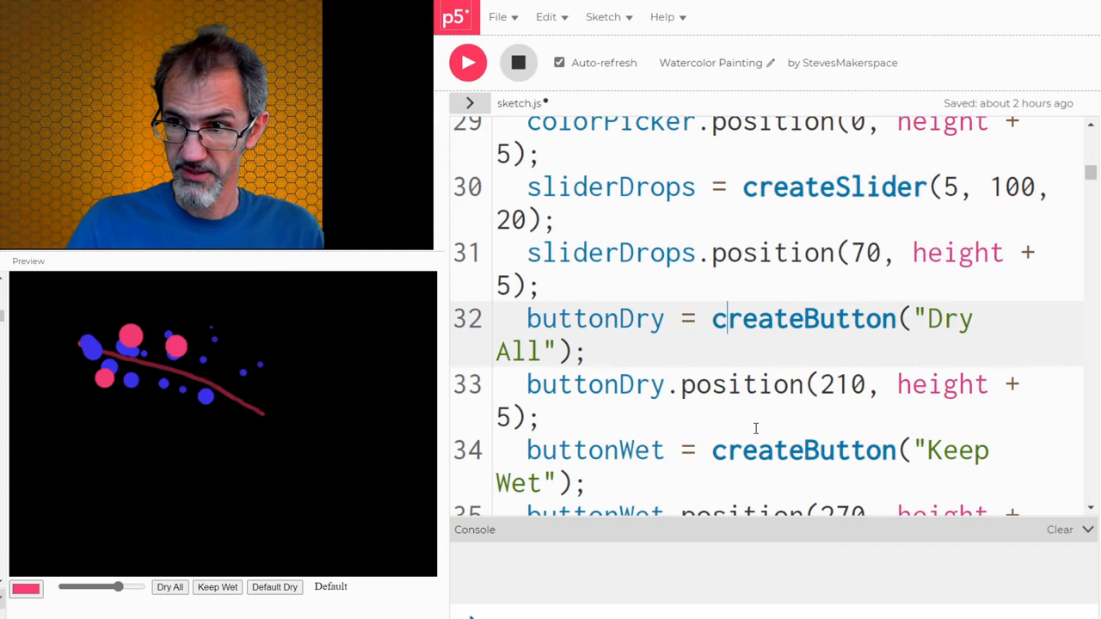
pyautogui.scroll(-3)
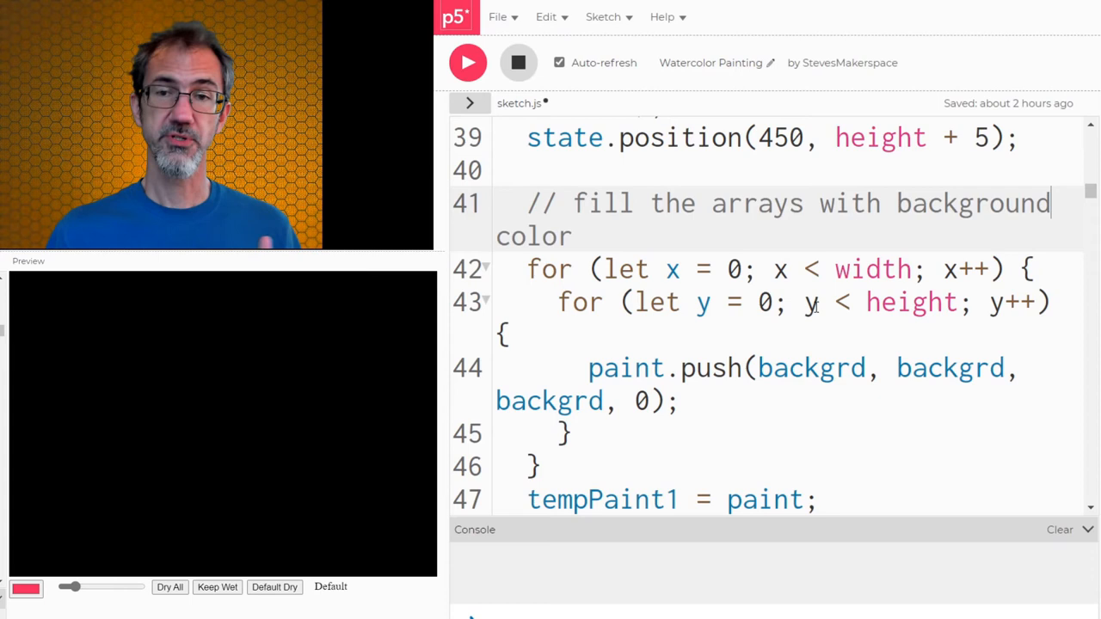
pyautogui.doubleClick(639, 268)
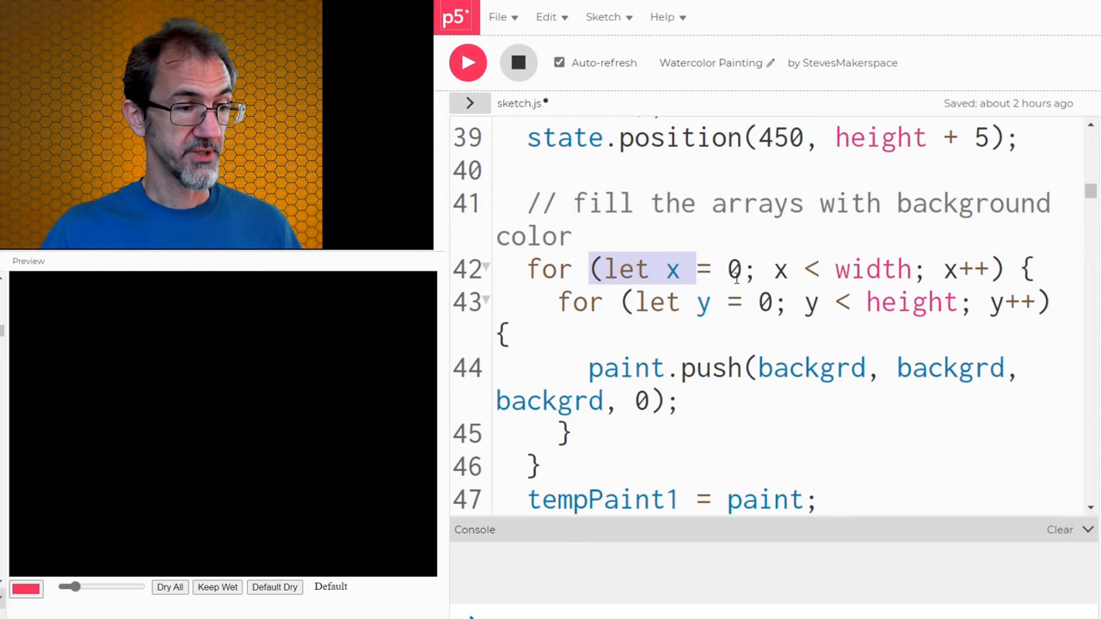
pyautogui.scroll(-3)
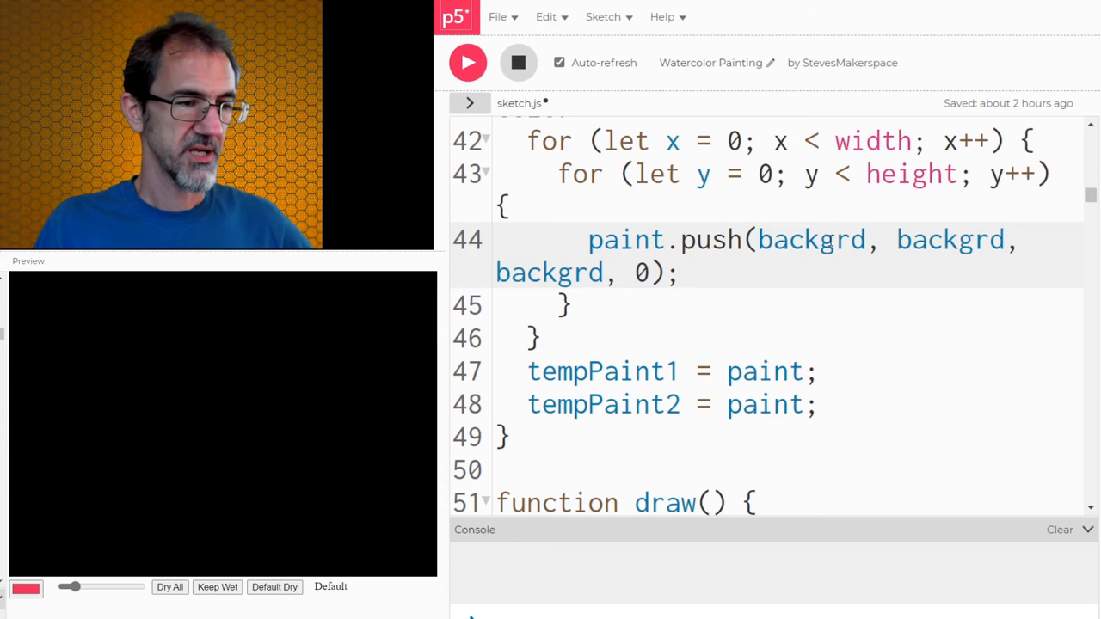
pyautogui.scroll(-3)
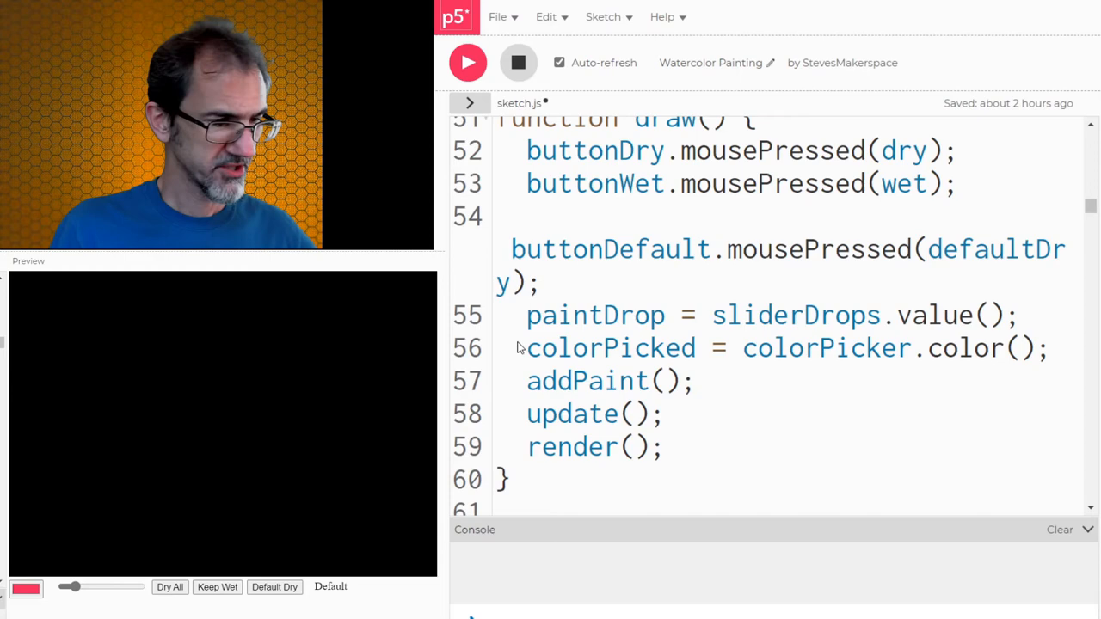
pyautogui.scroll(-3)
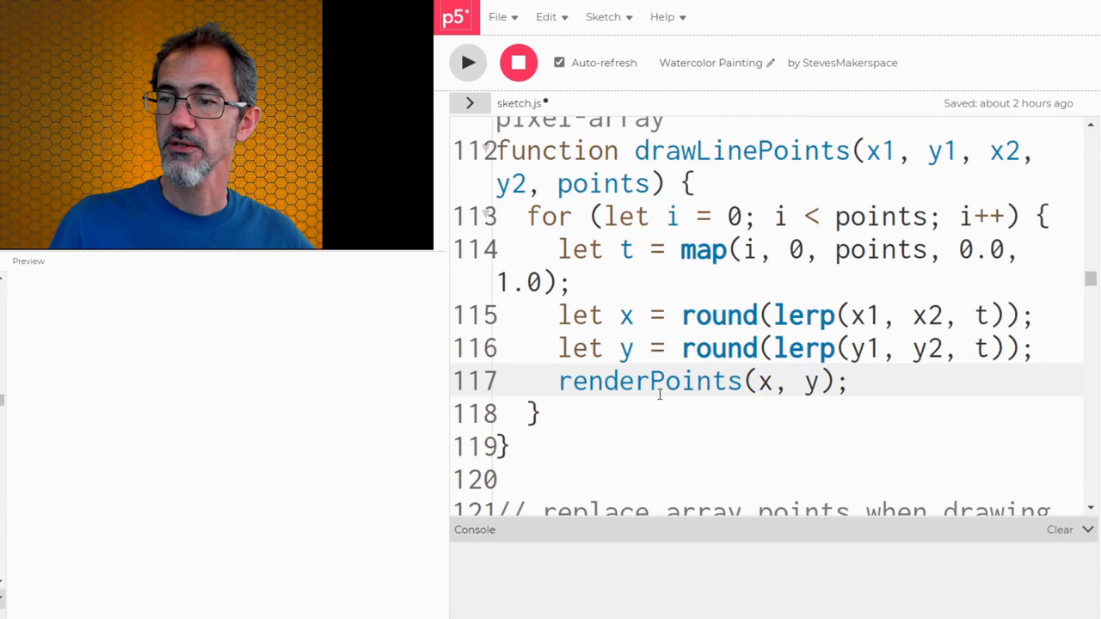
pyautogui.scroll(-3)
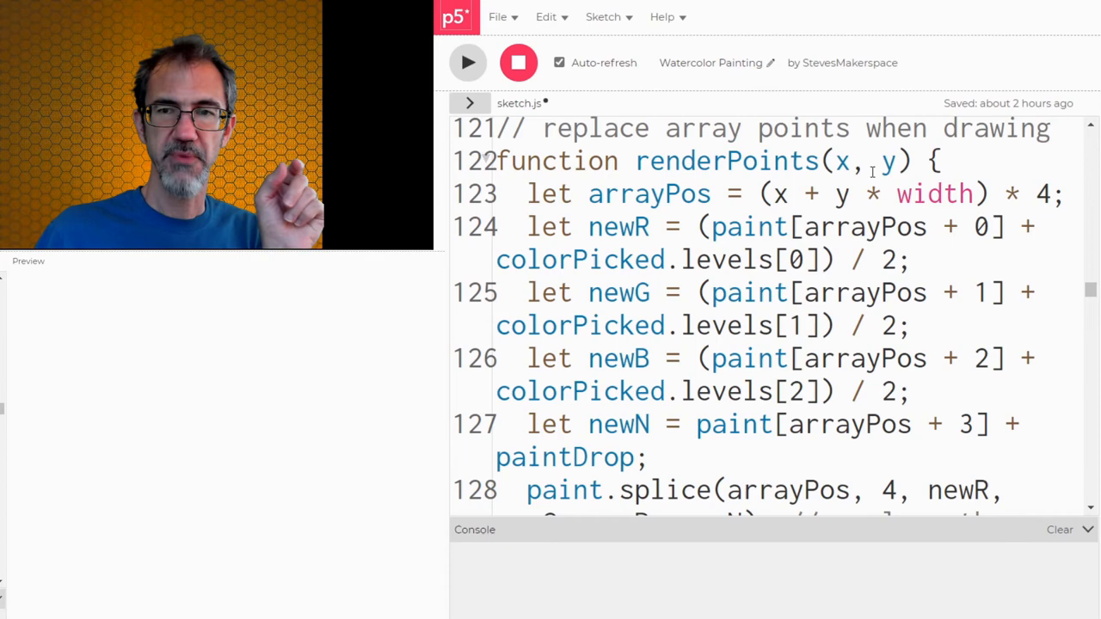
pyautogui.doubleClick(651, 192)
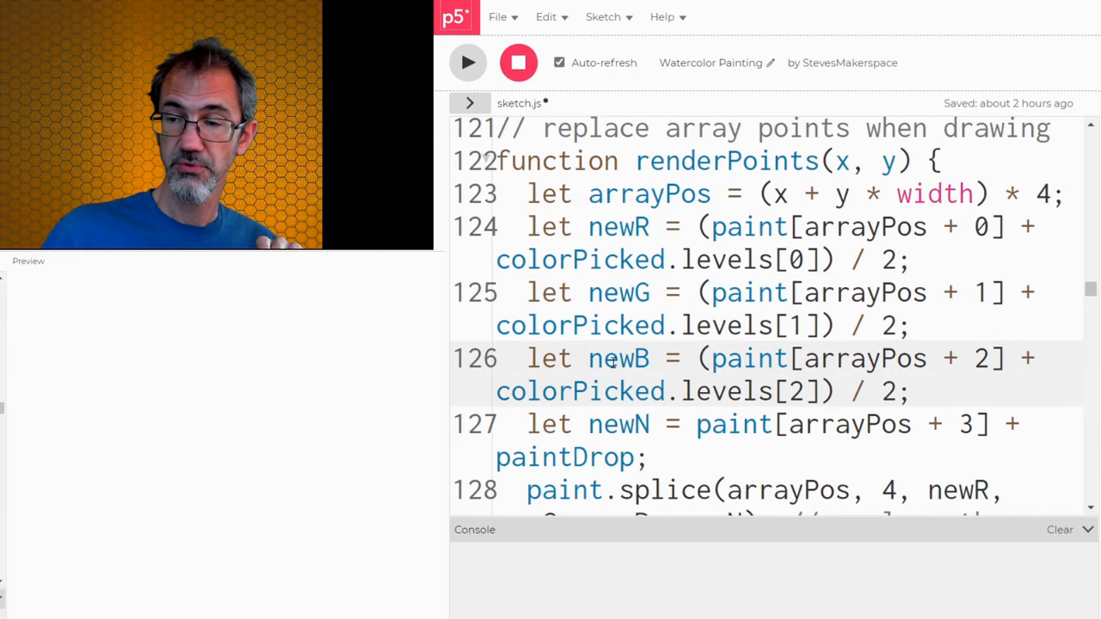
pyautogui.scroll(-3)
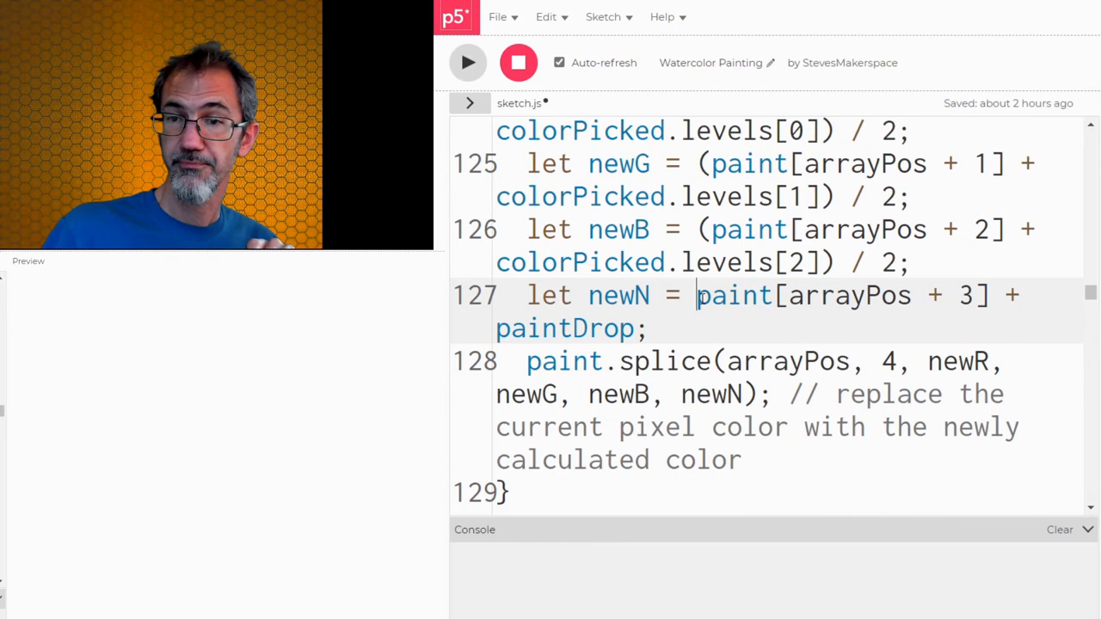
pyautogui.doubleClick(564, 327)
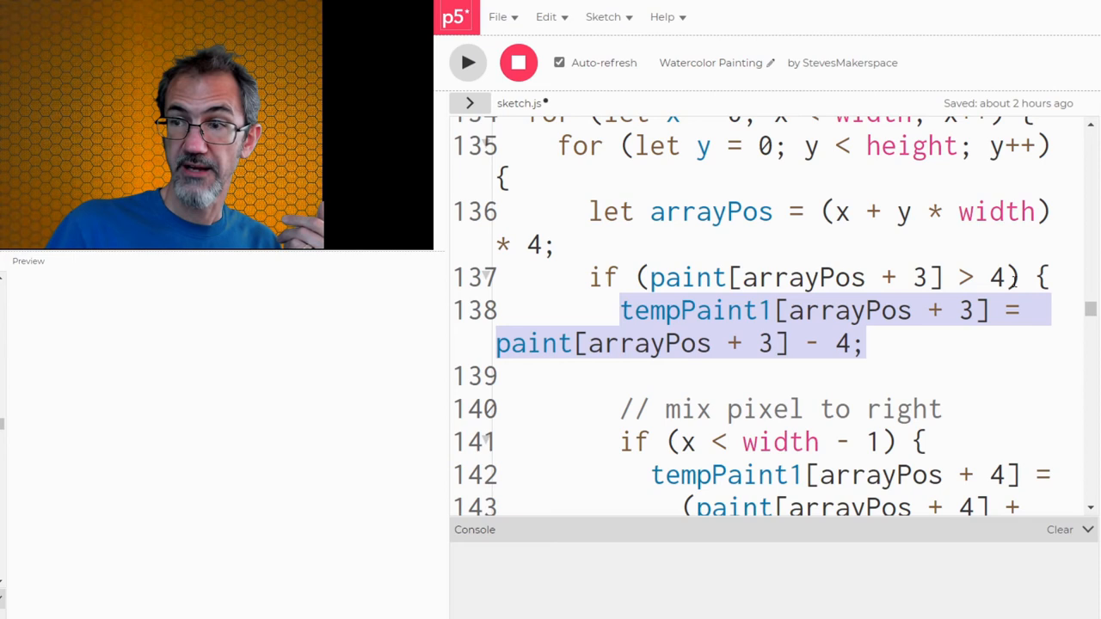
pyautogui.scroll(-3)
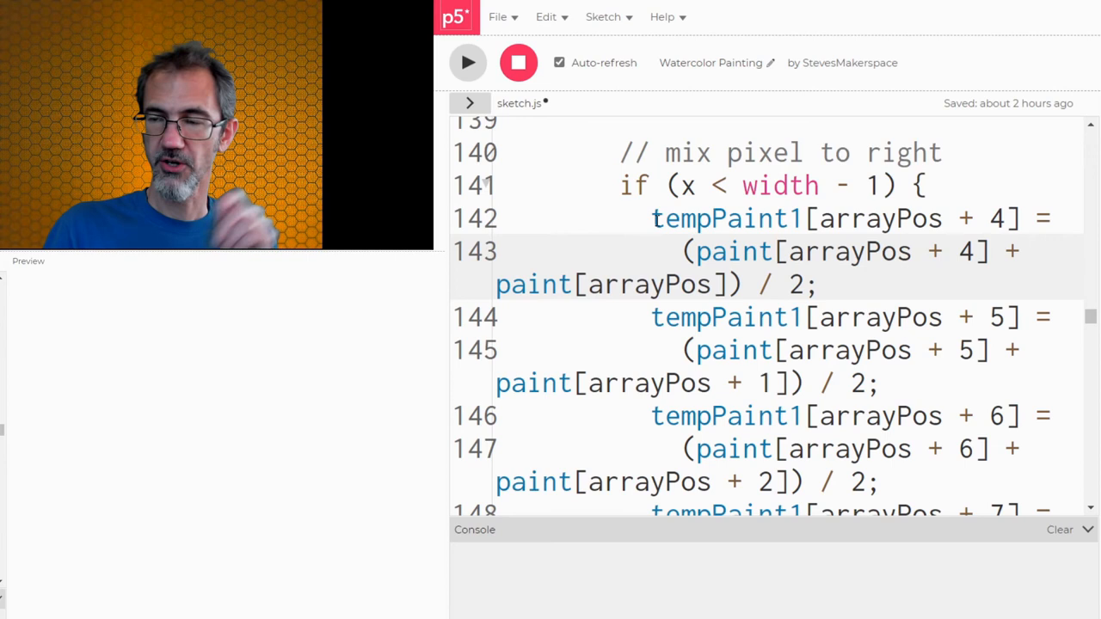
pyautogui.moveTo(650, 216); pyautogui.dragTo(817, 285)
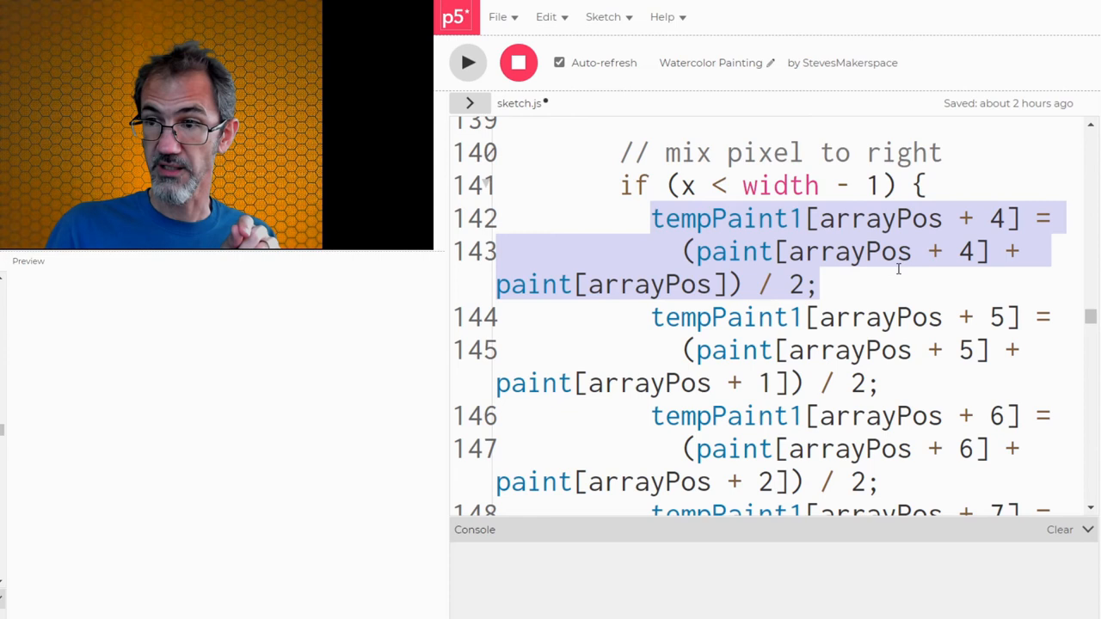
pyautogui.click(805, 284)
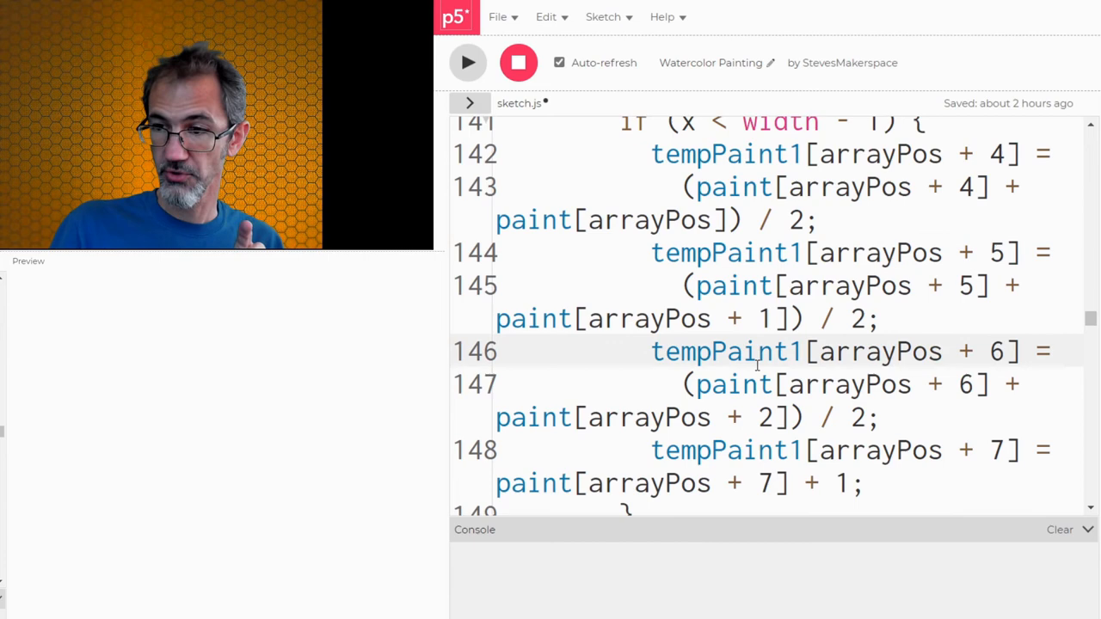
pyautogui.scroll(-3)
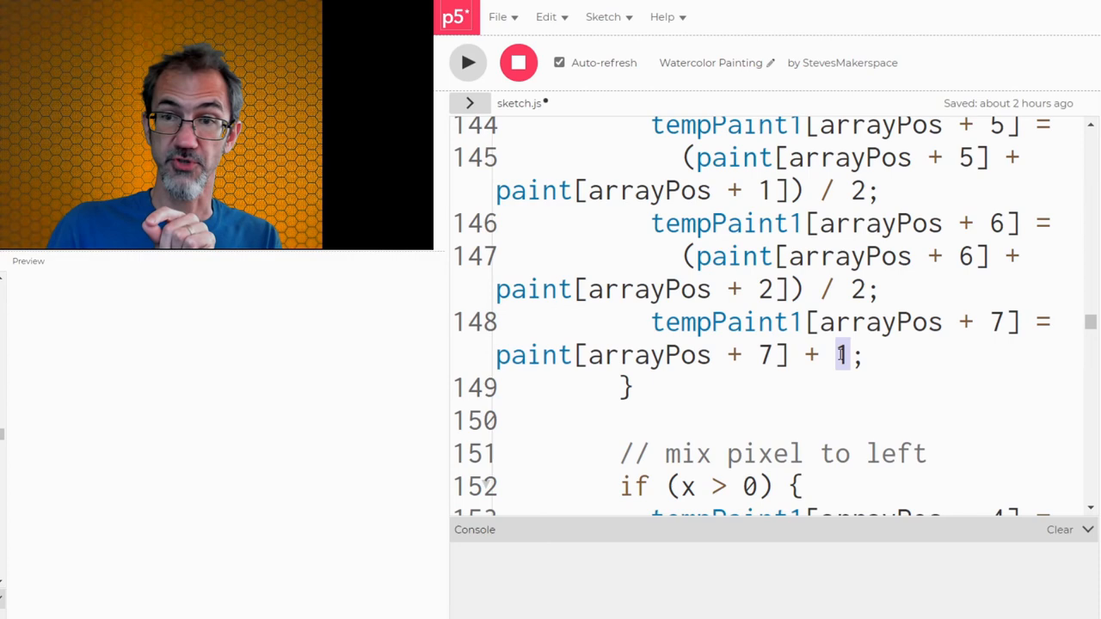
pyautogui.scroll(-3)
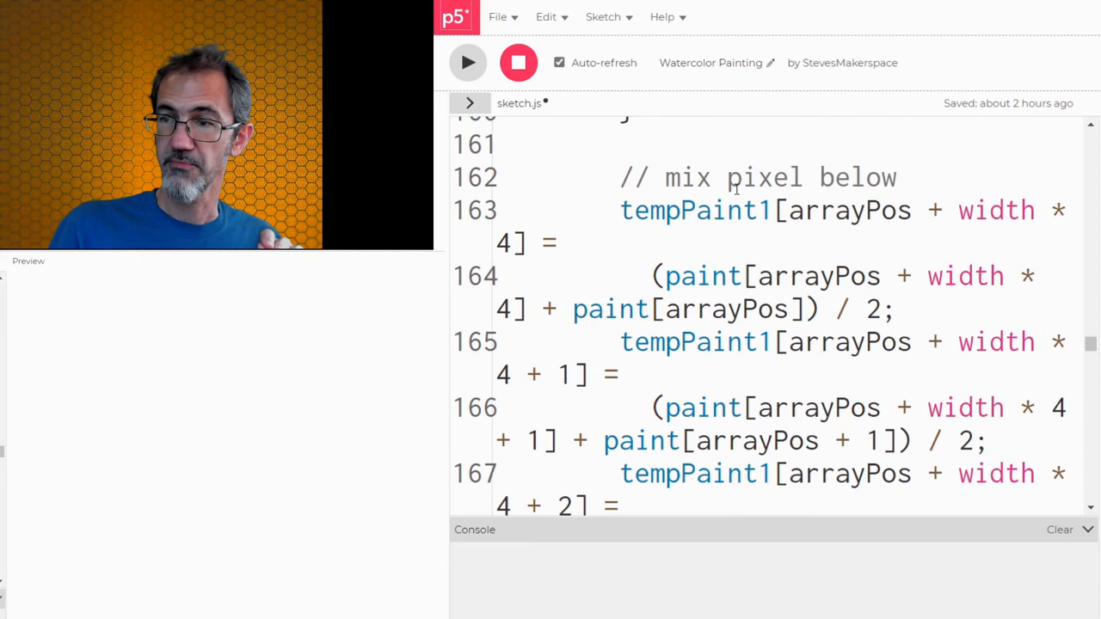
pyautogui.scroll(-3)
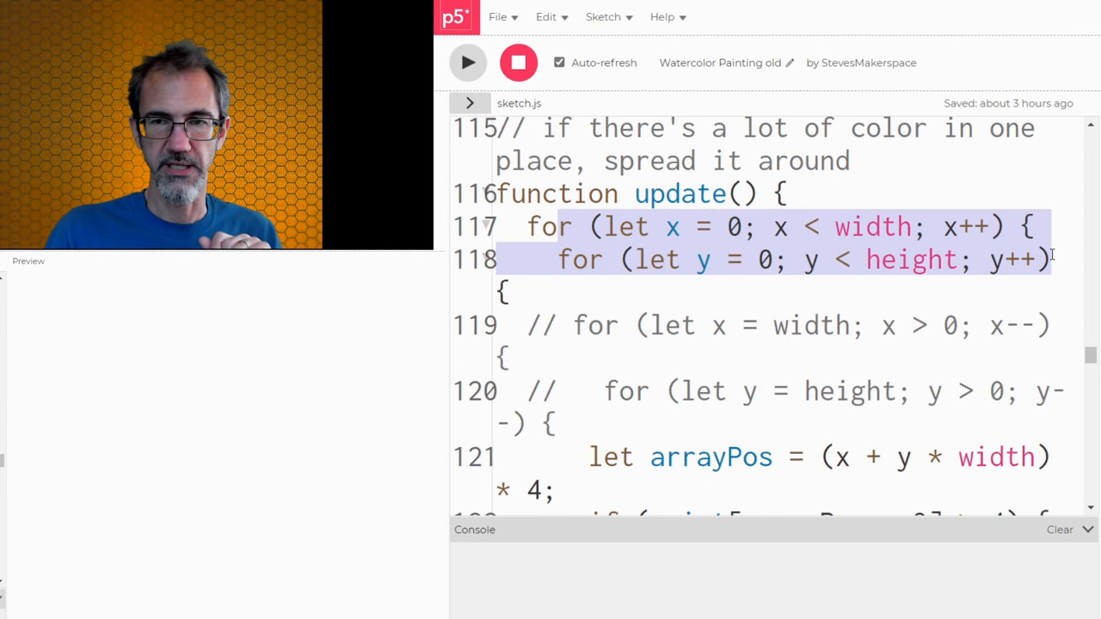
pyautogui.press('ctrl+/')
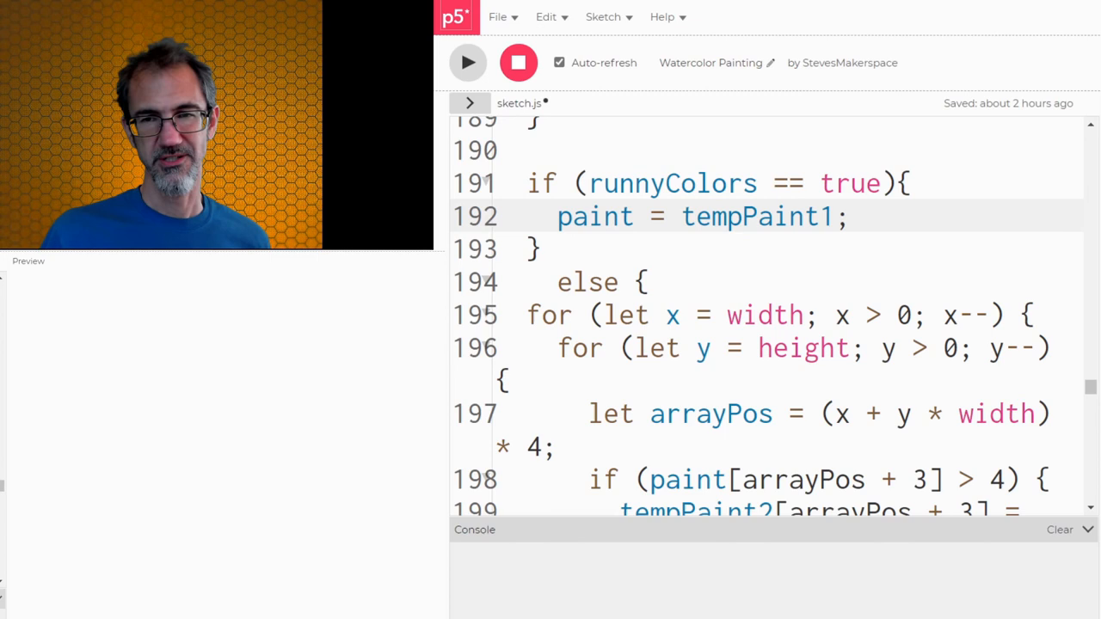
# Scroll through the runnyColors else-branch, tempPaint averaging and render() code.
pyautogui.scroll(-3)
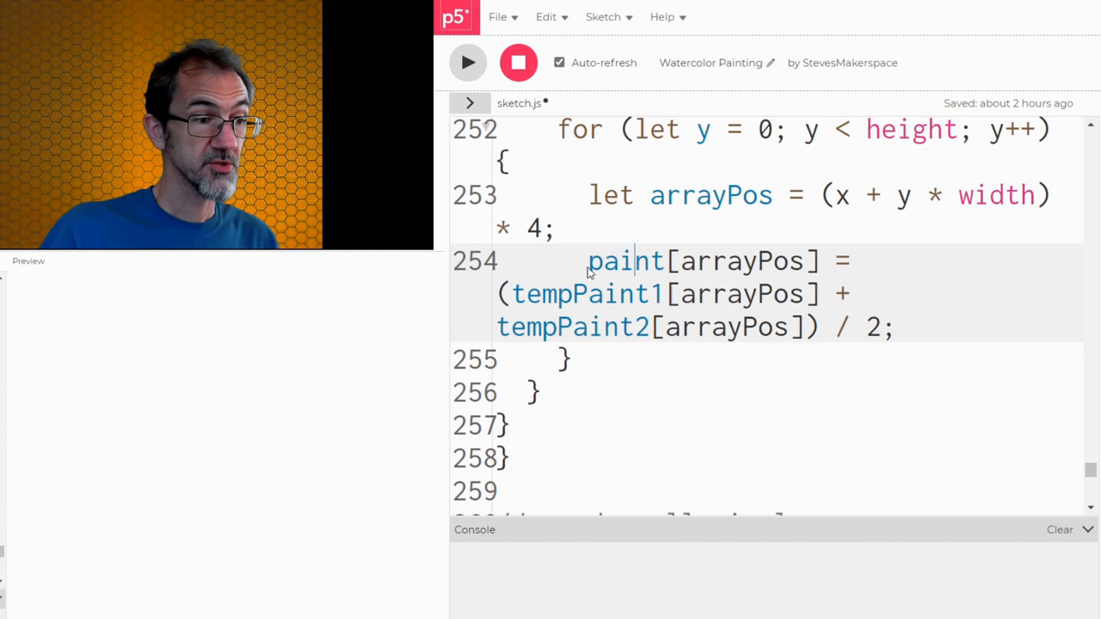
pyautogui.scroll(-3)
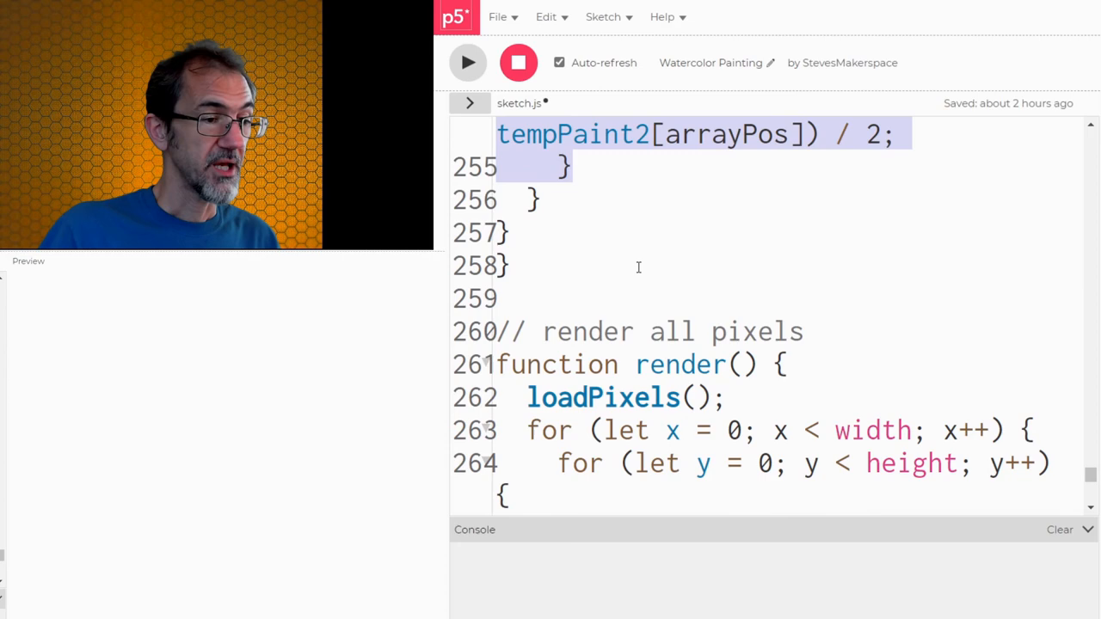
pyautogui.scroll(-3)
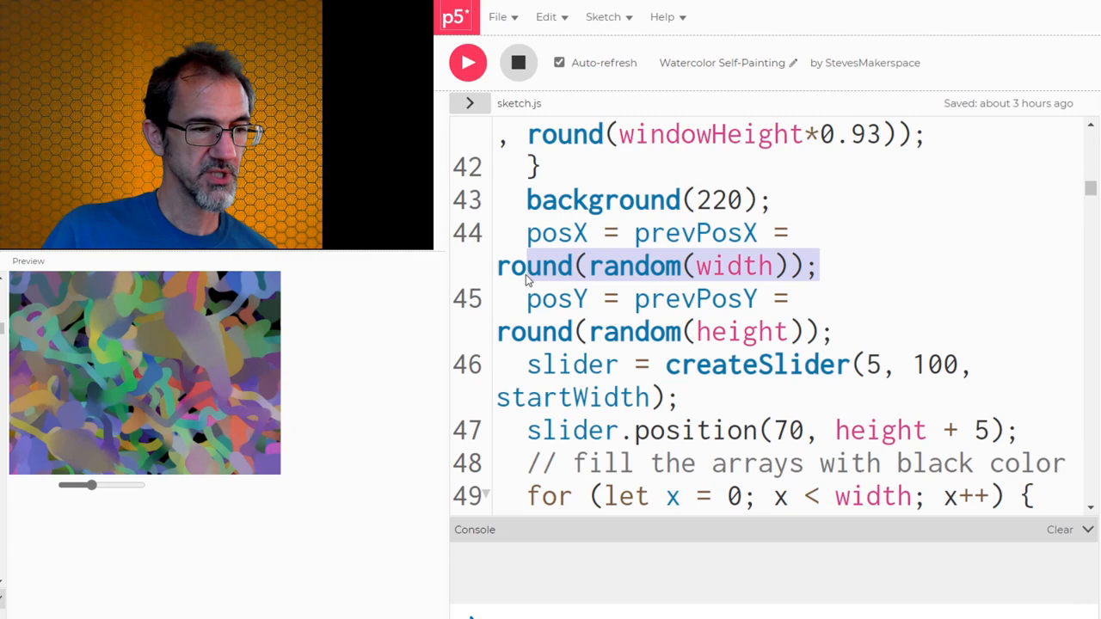
# Scroll through setup() down to the Perlin noise position and colour code while the sketch paints.
pyautogui.scroll(-3)
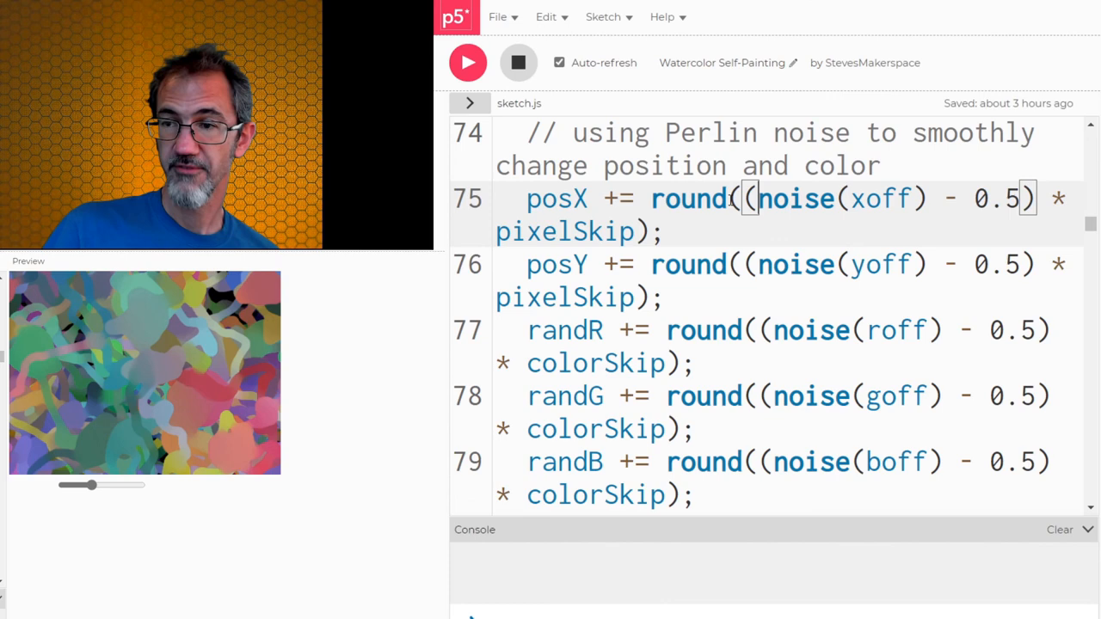